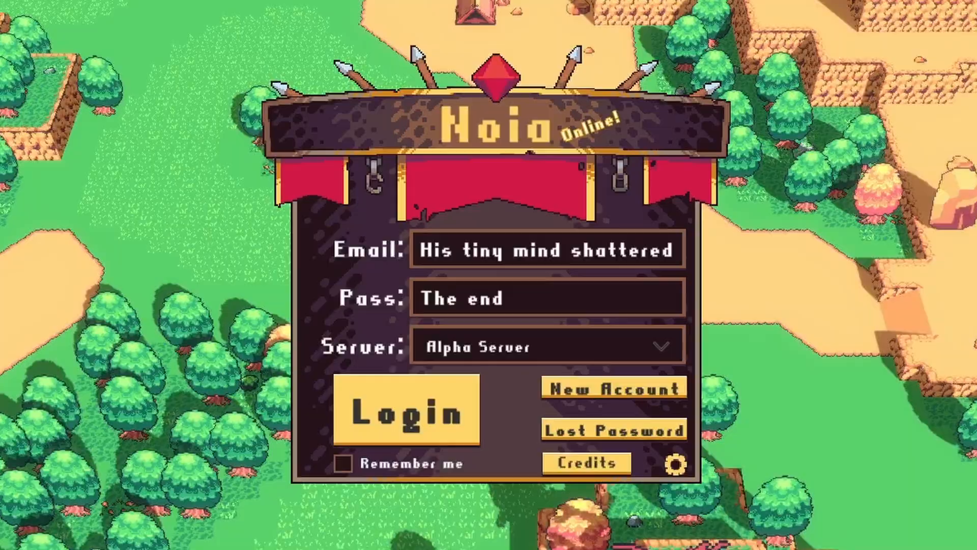
Log in from the Noia login screen and load the character into the dungeon.
click(404, 412)
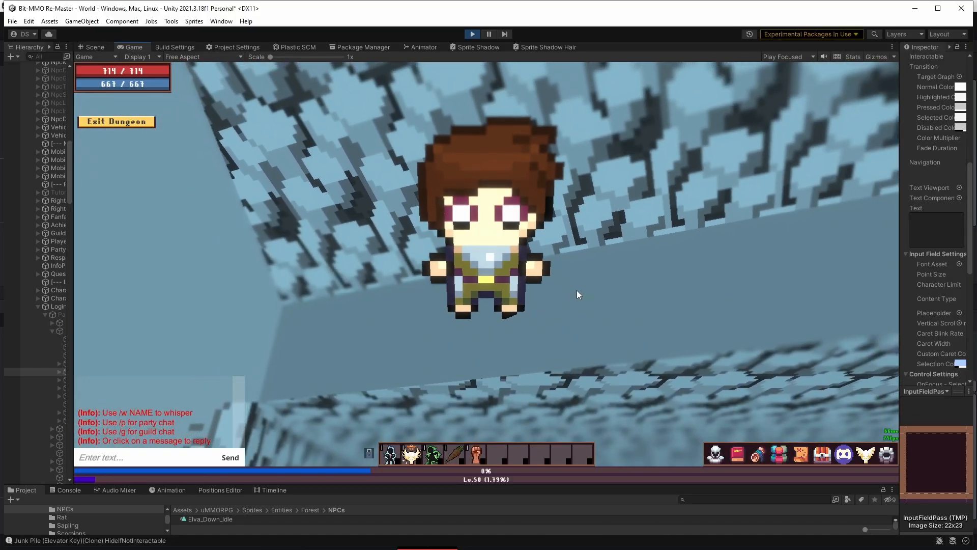
Assign the 'E to interact' prompt a new Sorting Group layer so it draws above scenery.
click(116, 122)
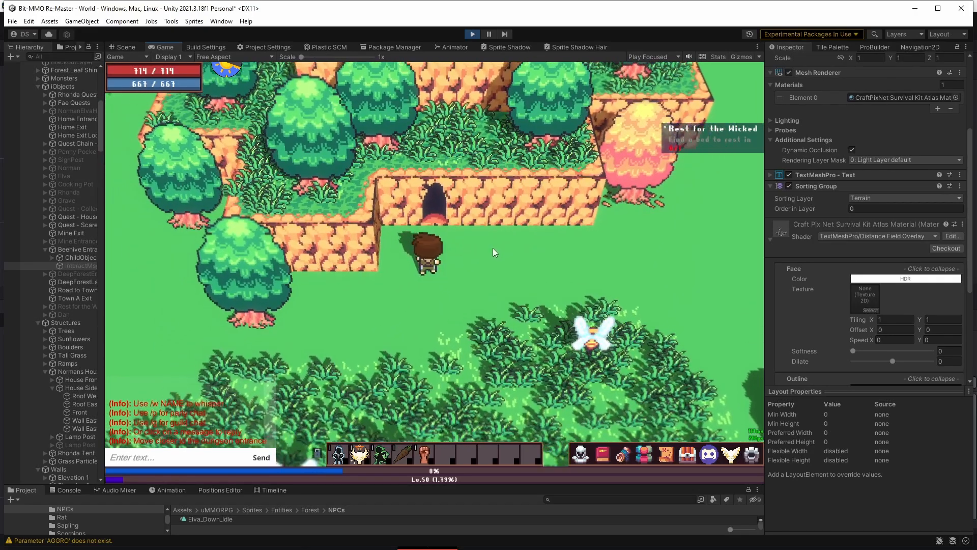
click(904, 197)
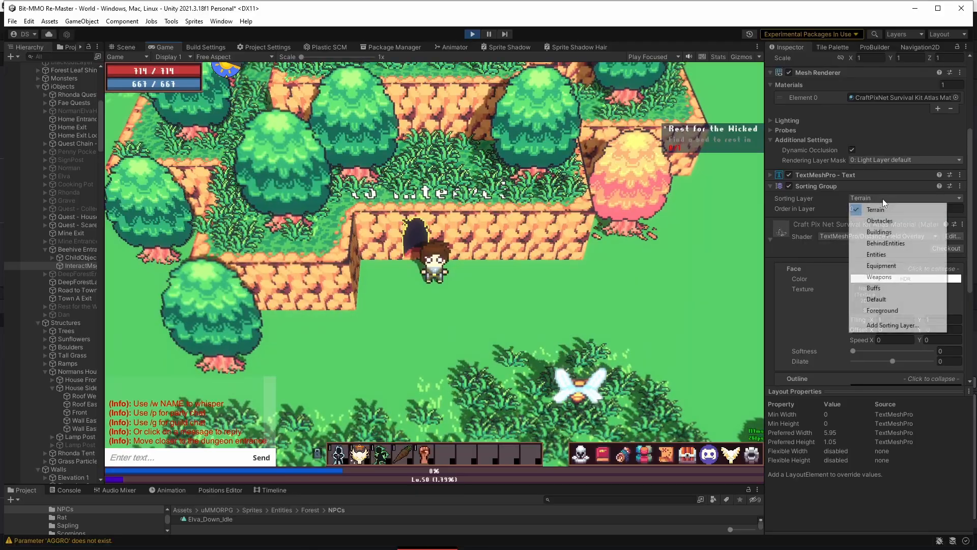
click(882, 309)
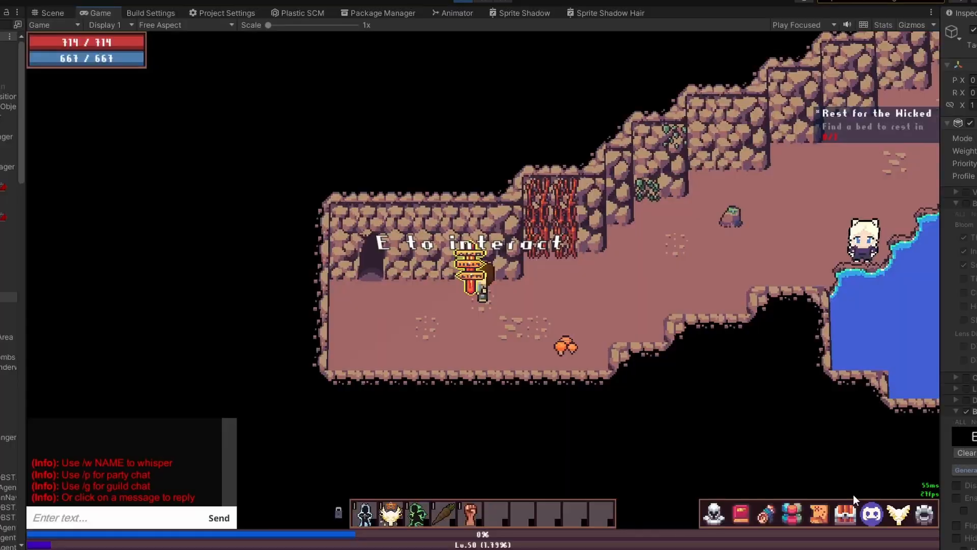
Enter the Haunted Mine via its entry window, then exit the dungeon back to the forest.
key(e)
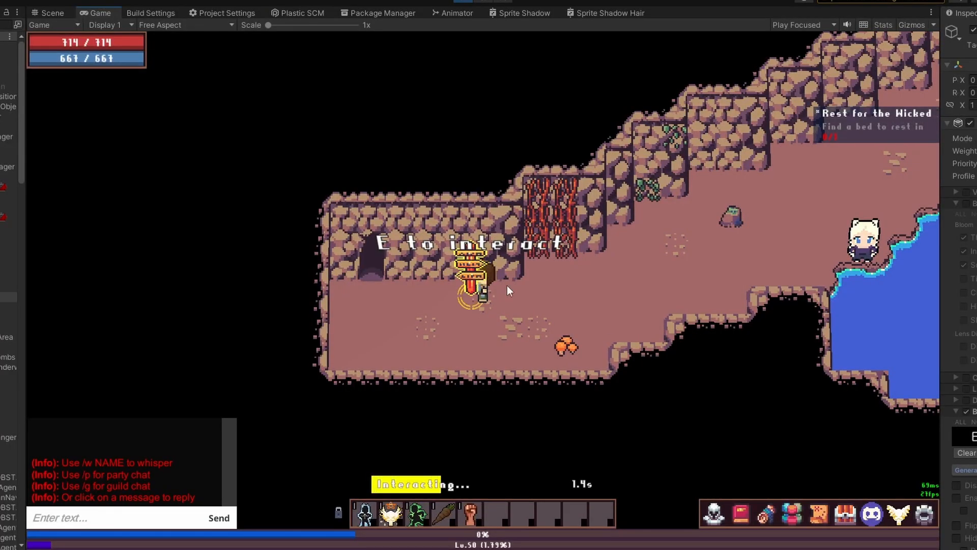
key(e)
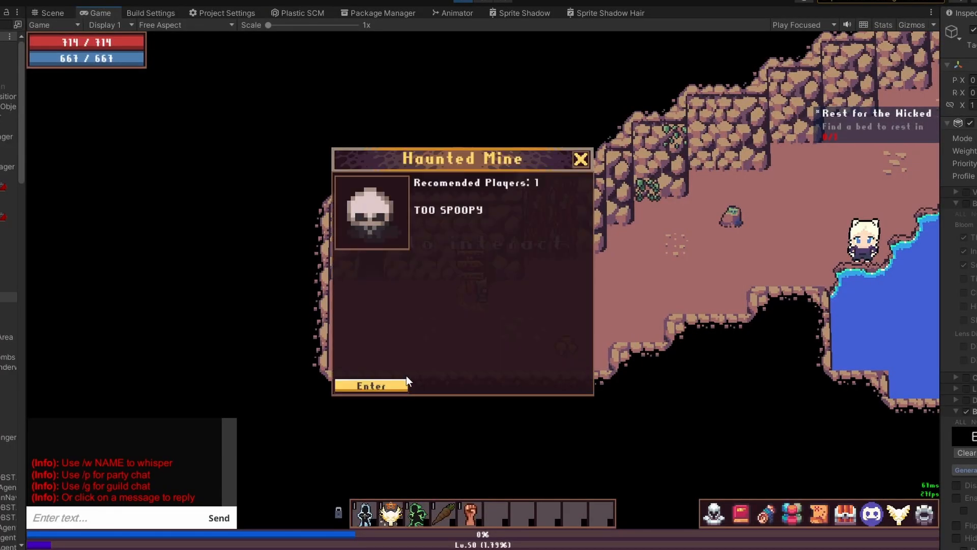
click(372, 386)
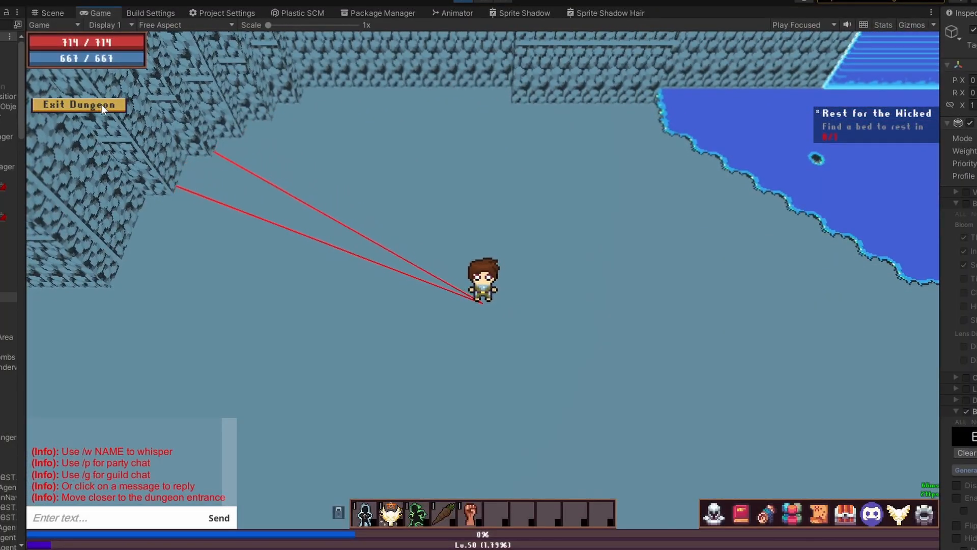
click(78, 104)
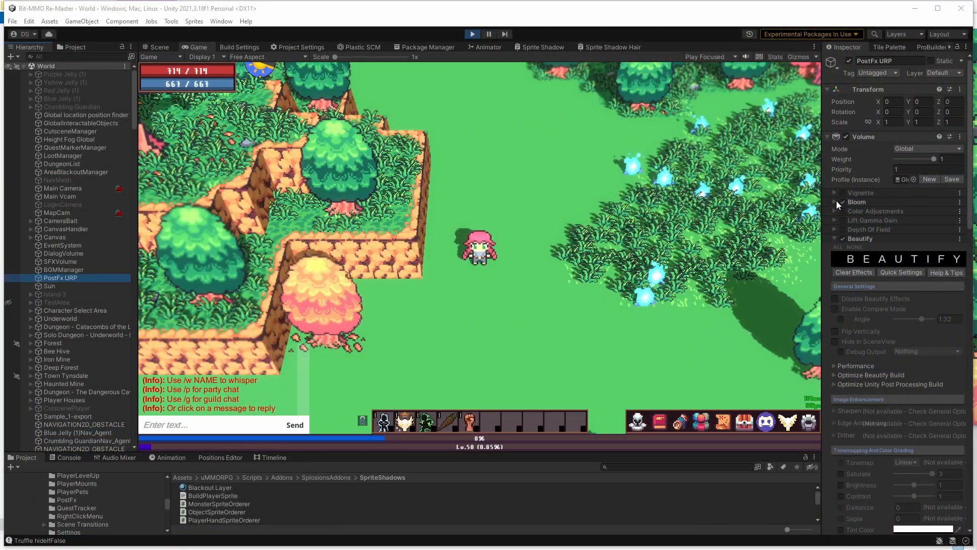
Put the copied PostFx URP (1) volume on the EffectBloom layer after reviewing bloom settings.
click(834, 201)
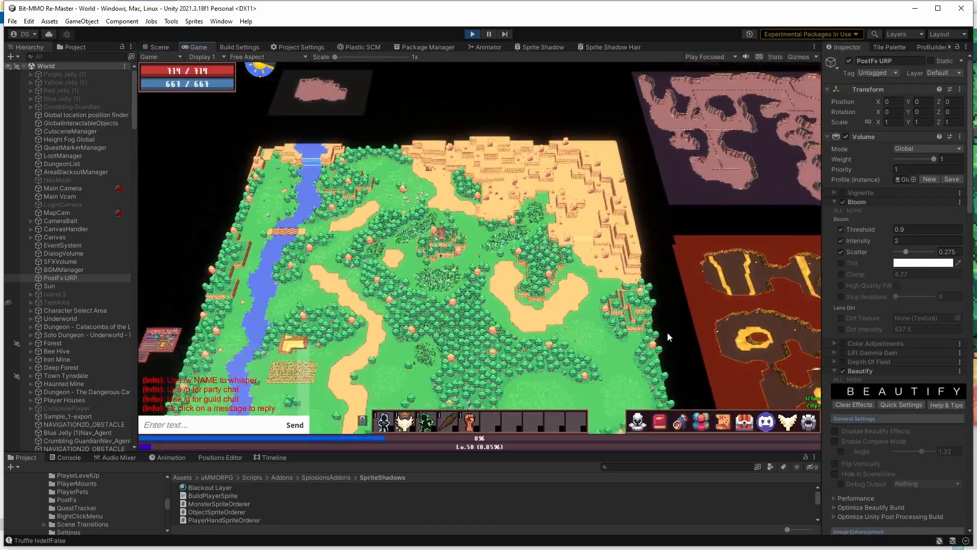
click(157, 47)
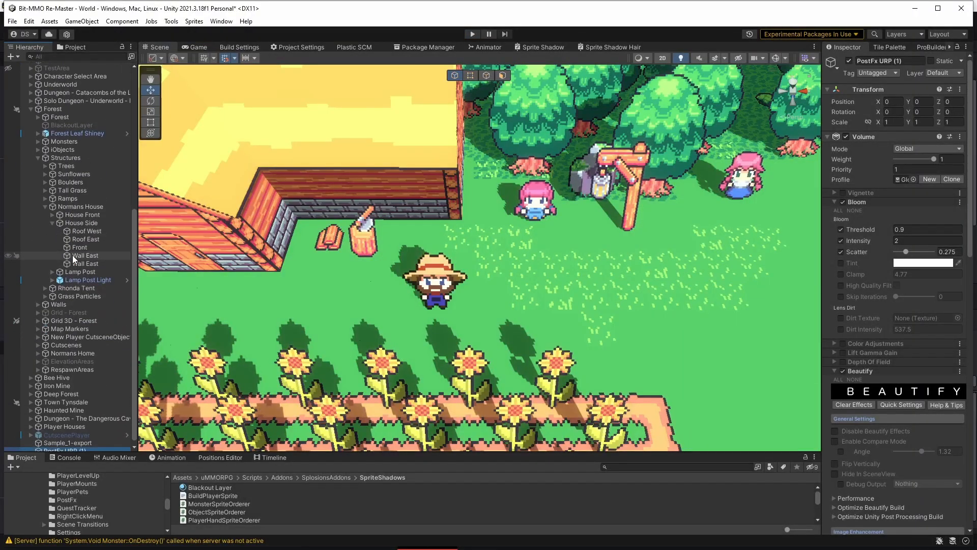
click(65, 447)
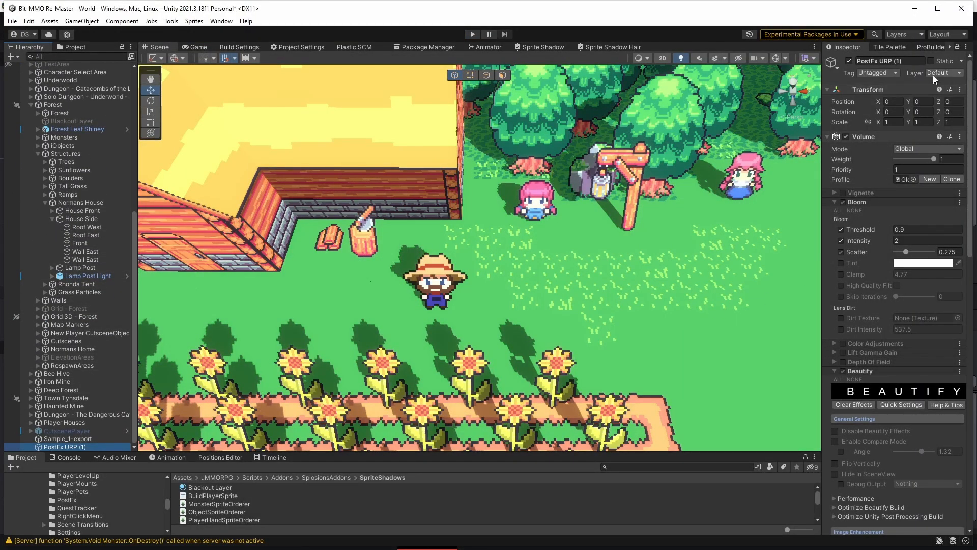
click(939, 72)
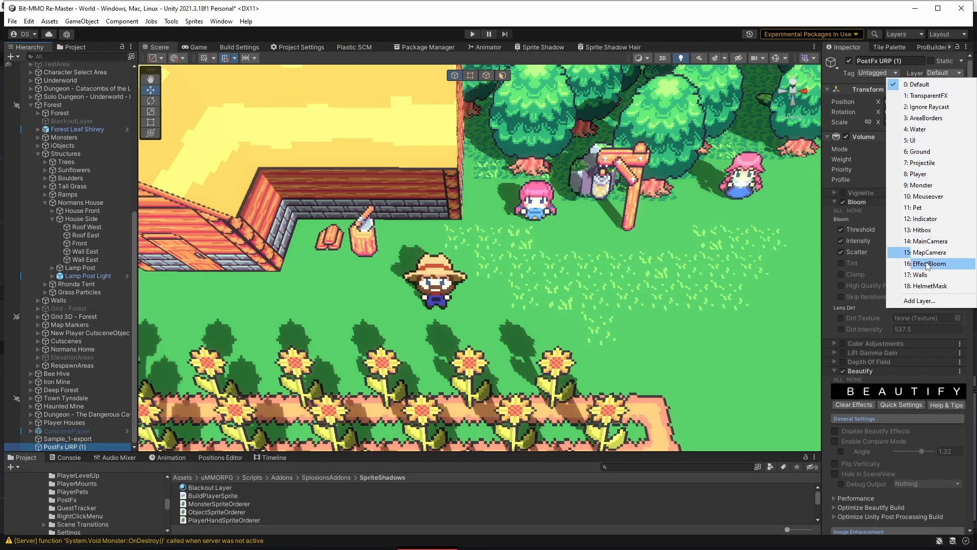
click(930, 263)
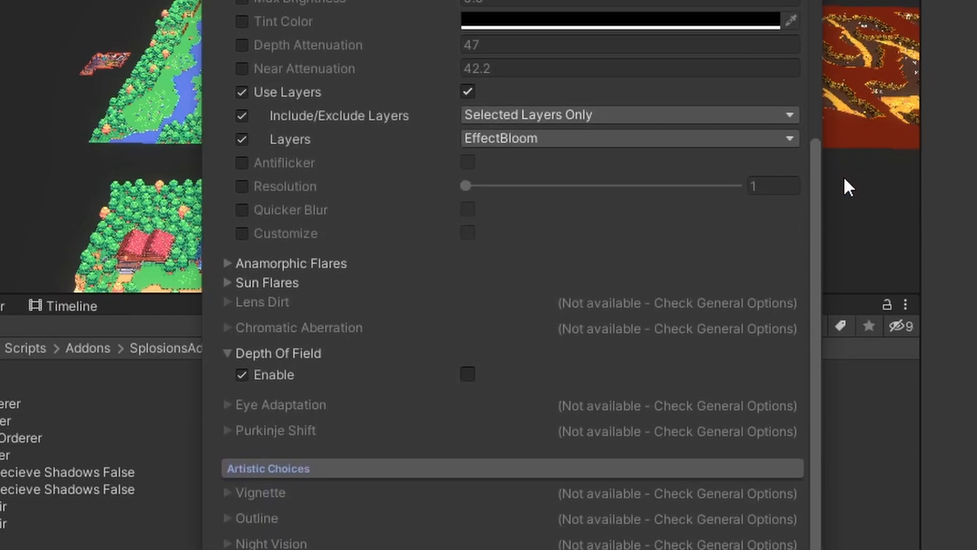
Select the Sun near the glowing guardian to view its Light and Time Of Day Manager.
click(625, 137)
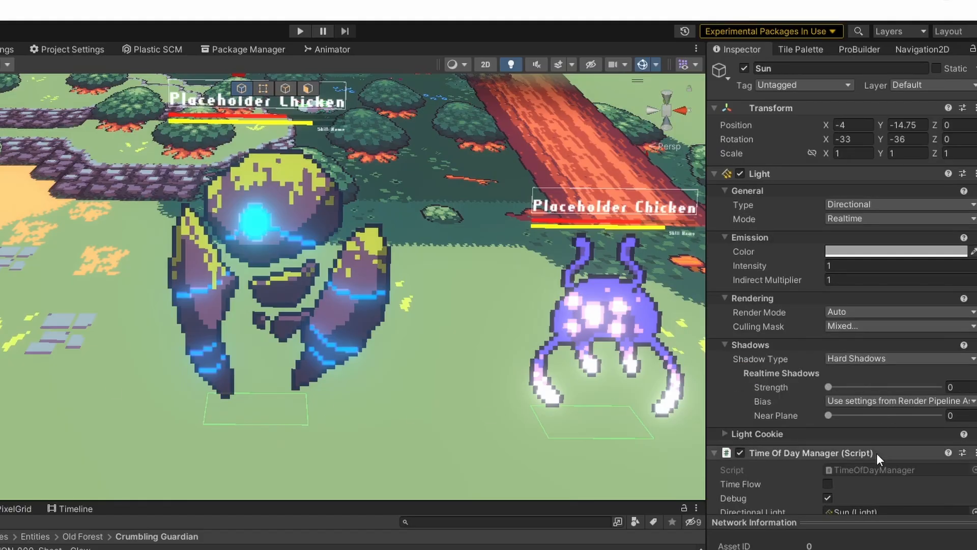
Bring up the Wikipedia Stencil buffer article and read its opening.
scroll(down, 3)
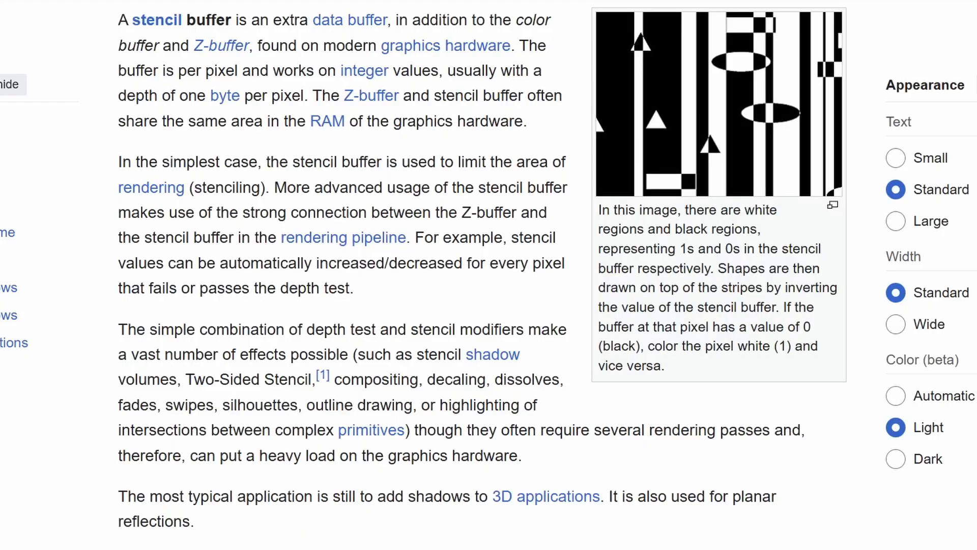
Scroll the article down to the stencil buffer Architecture section.
scroll(down, 3)
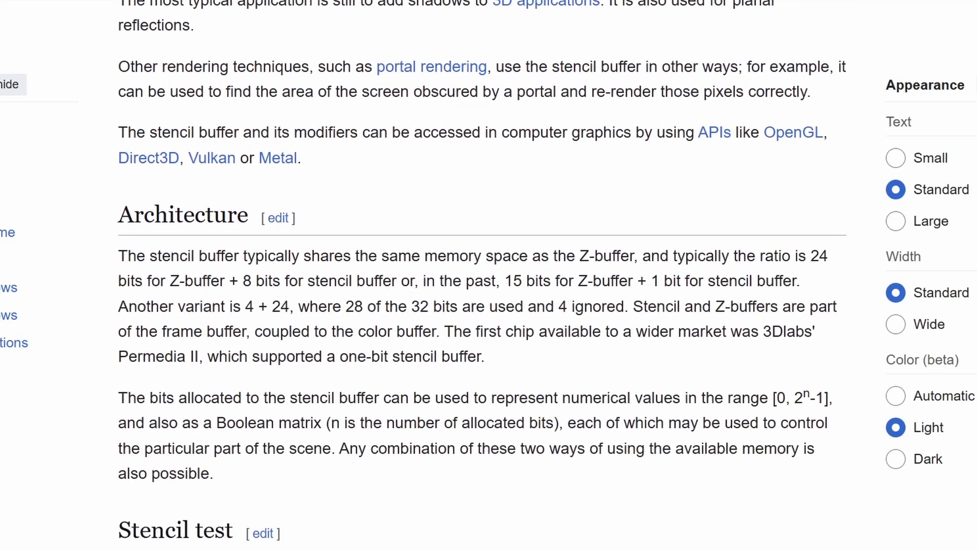
scroll(down, 3)
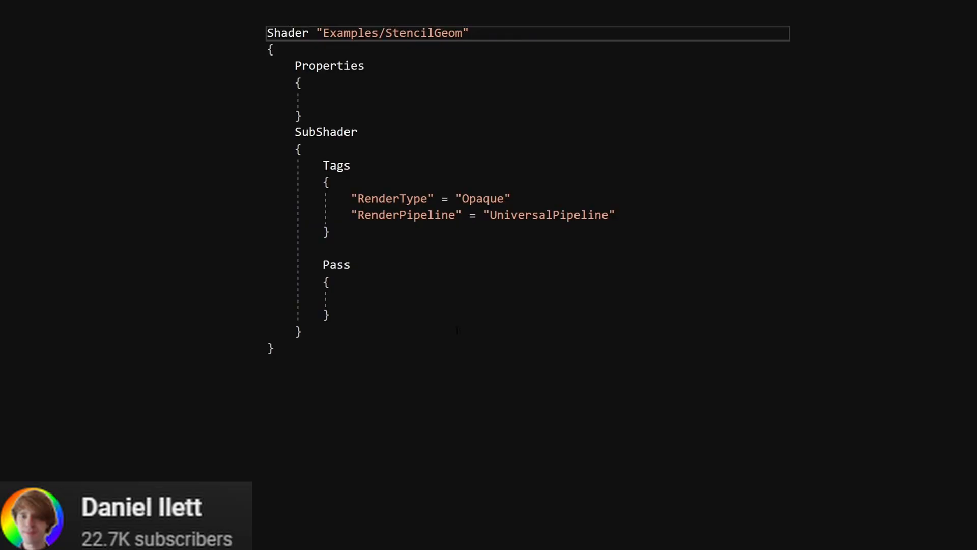
Add an [IntRange] _StencilID shader property, then start the game to test equipment.
text([IntRa])
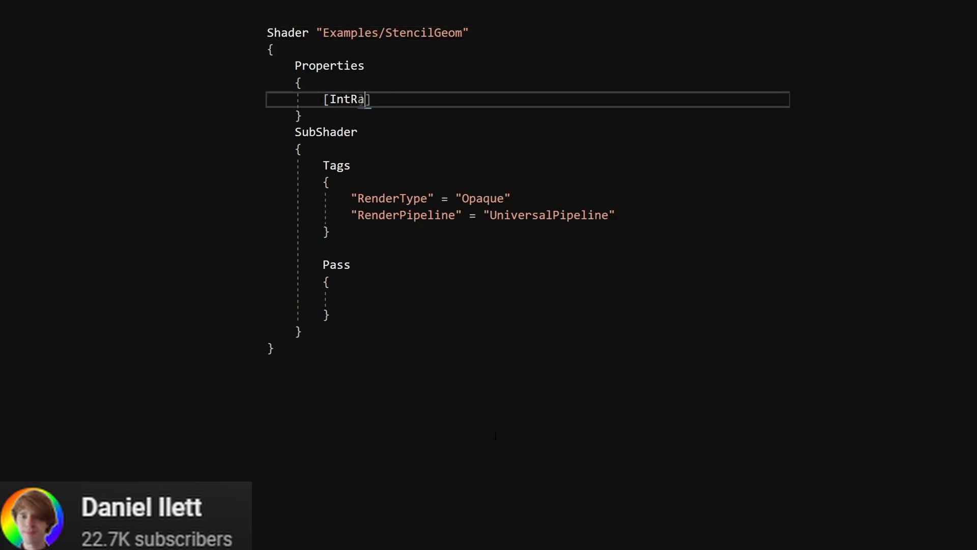
text(nge] _StencilID (""))
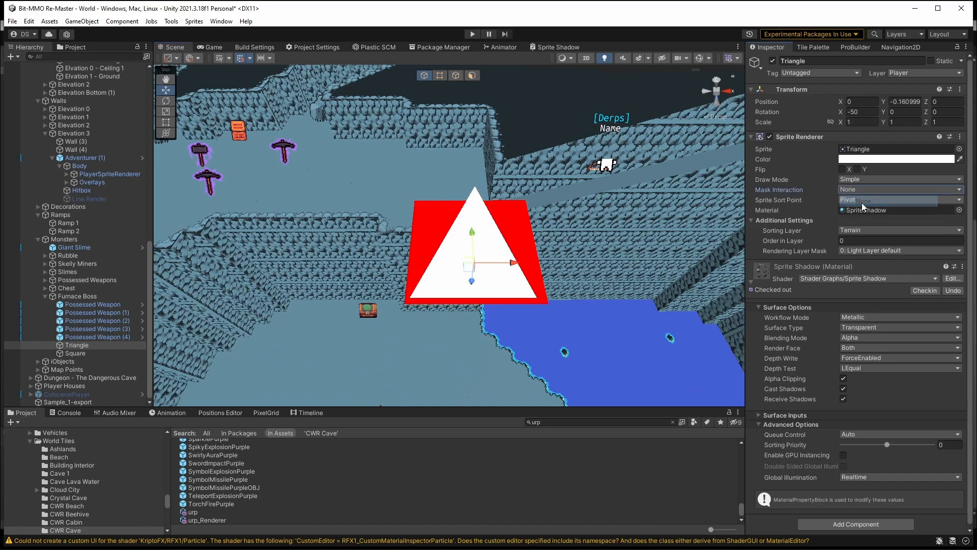
click(471, 29)
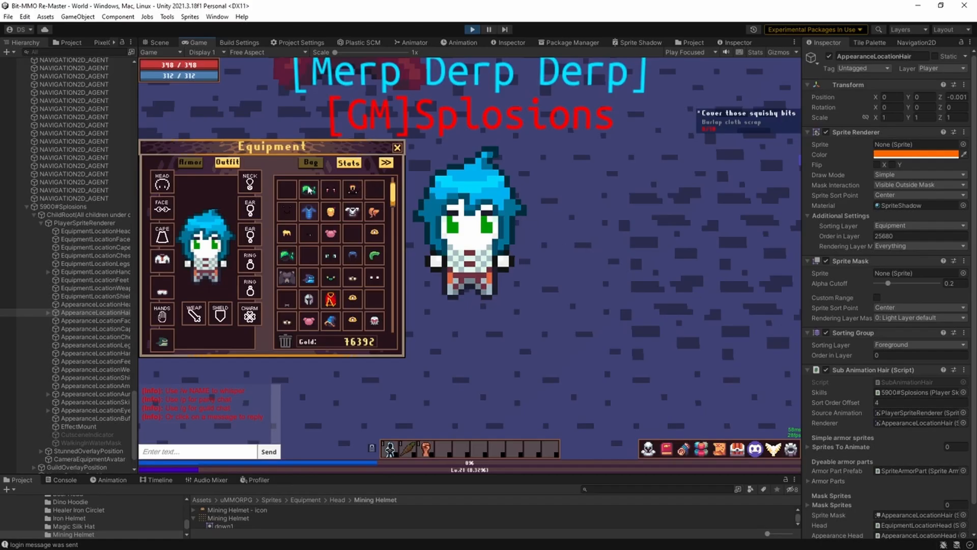
click(226, 162)
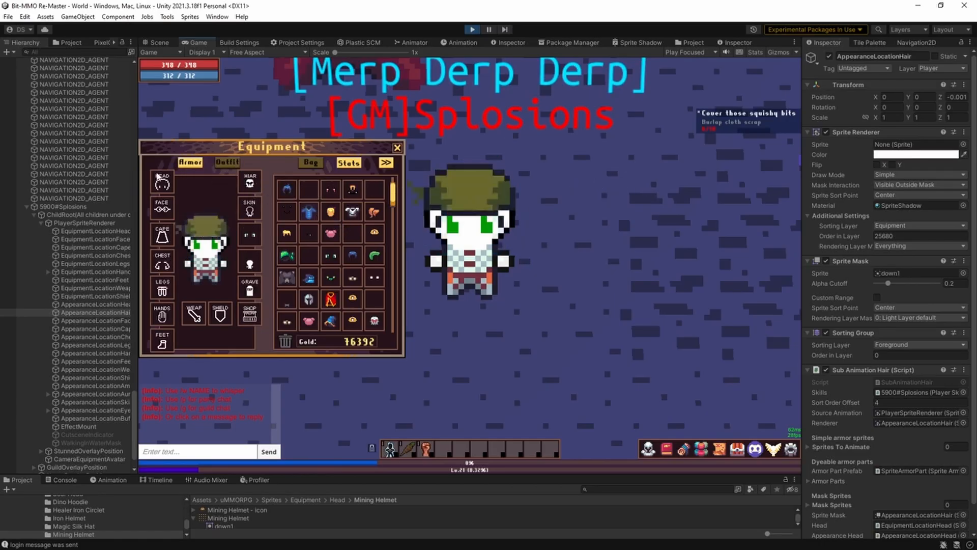
click(227, 161)
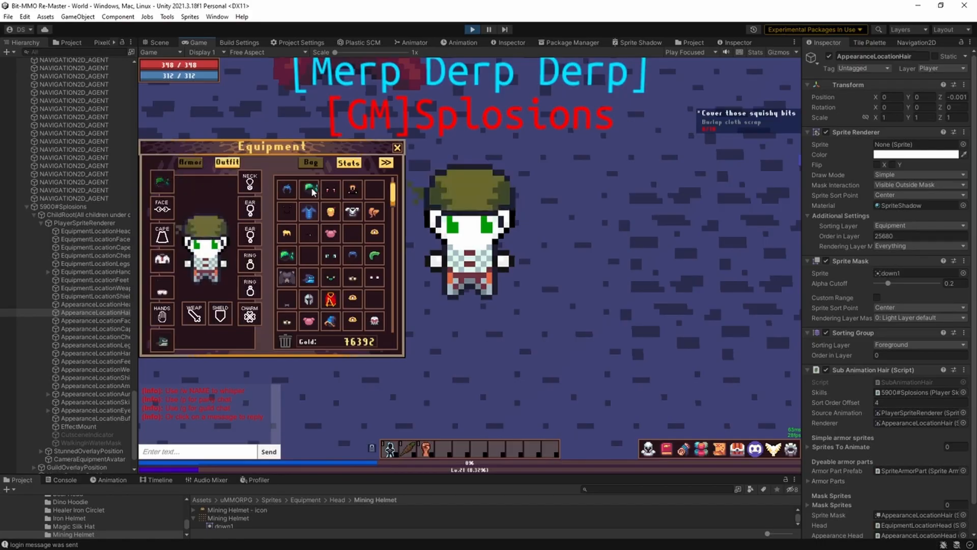
click(309, 189)
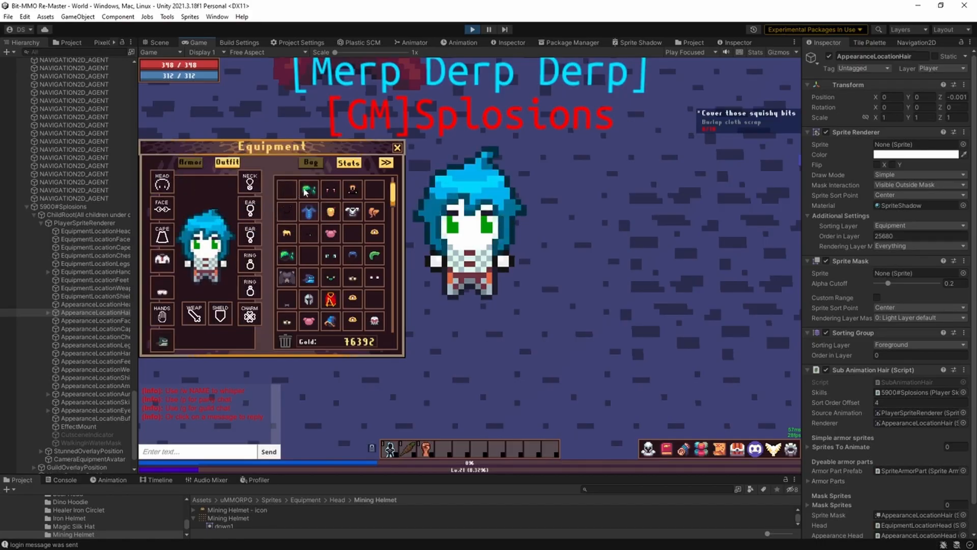
click(307, 191)
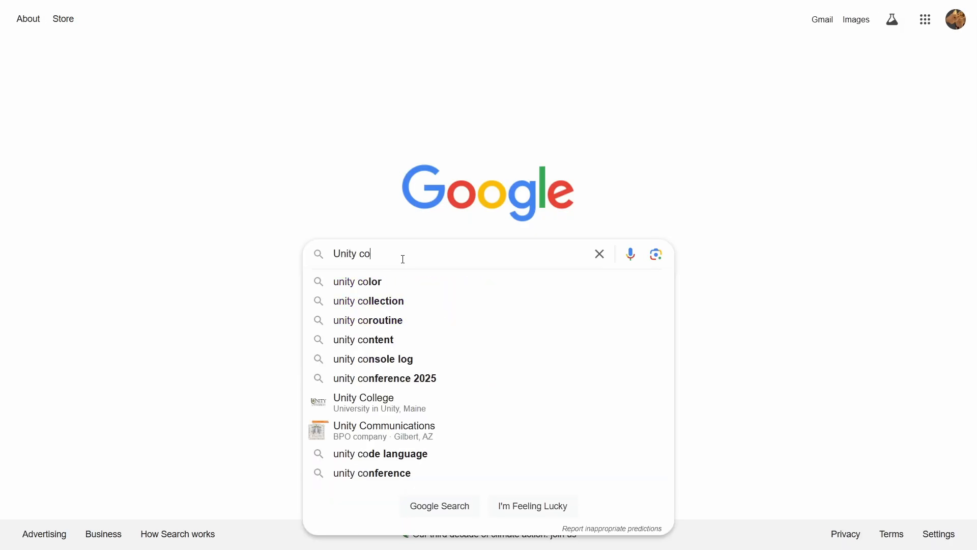
Search Google for 'Unity combine 2 sprites into 1 object' and scan the forum results.
text(mbine 2 sprites into 1 object)
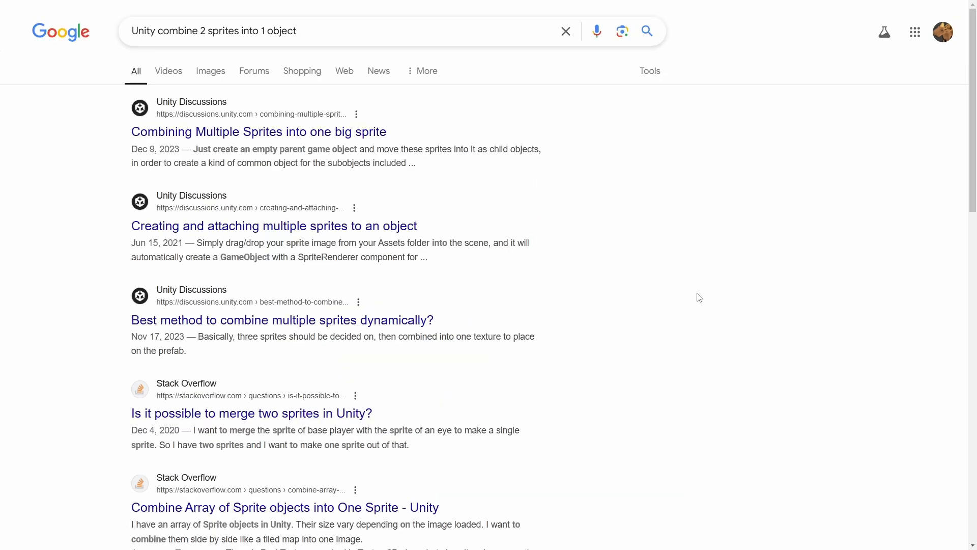
scroll(down, 3)
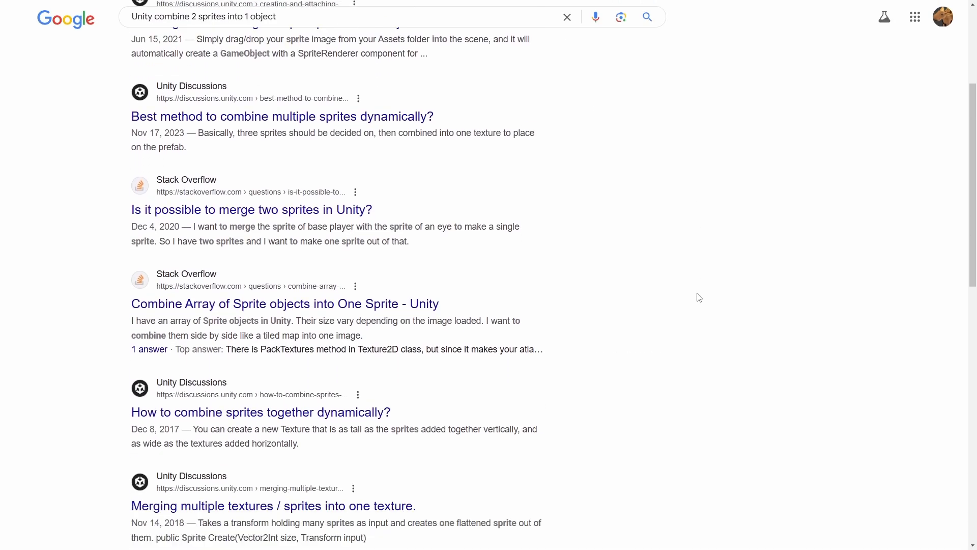
scroll(down, 3)
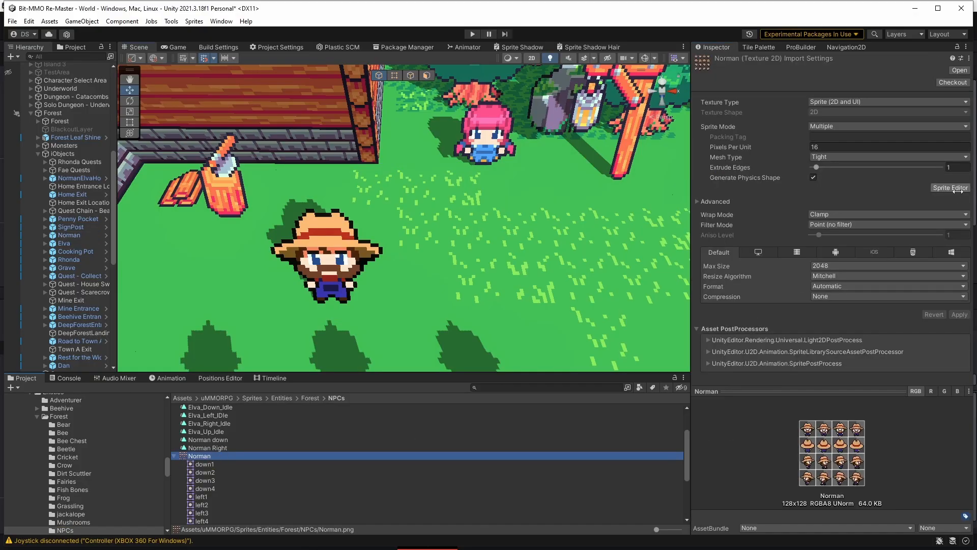
Edit the Norman sprite sheet, select a frame and switch to Custom Physics Shape mode.
click(949, 188)
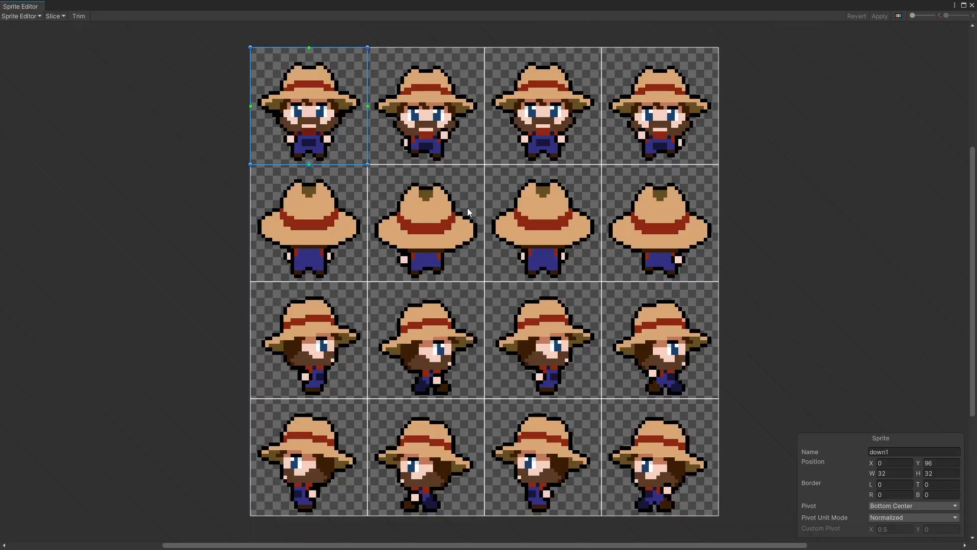
click(425, 223)
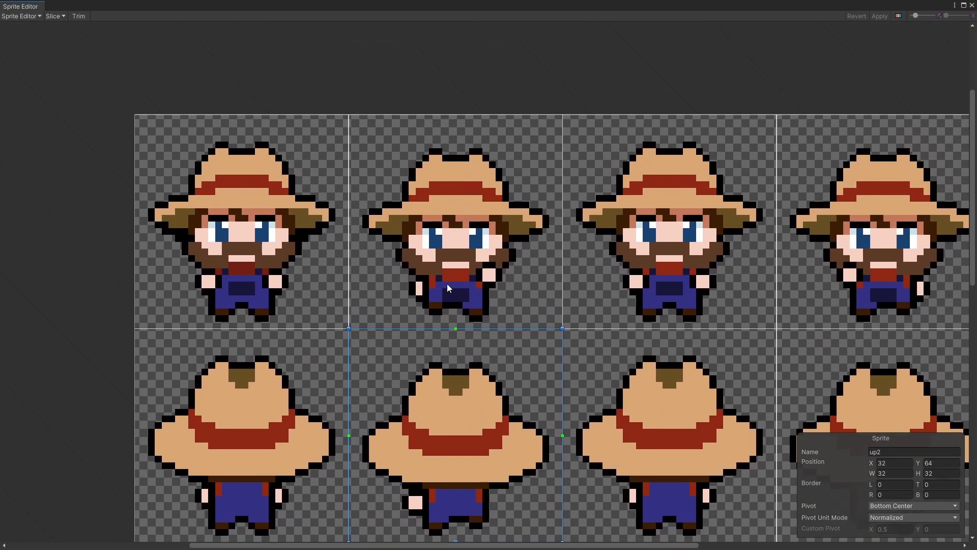
click(21, 15)
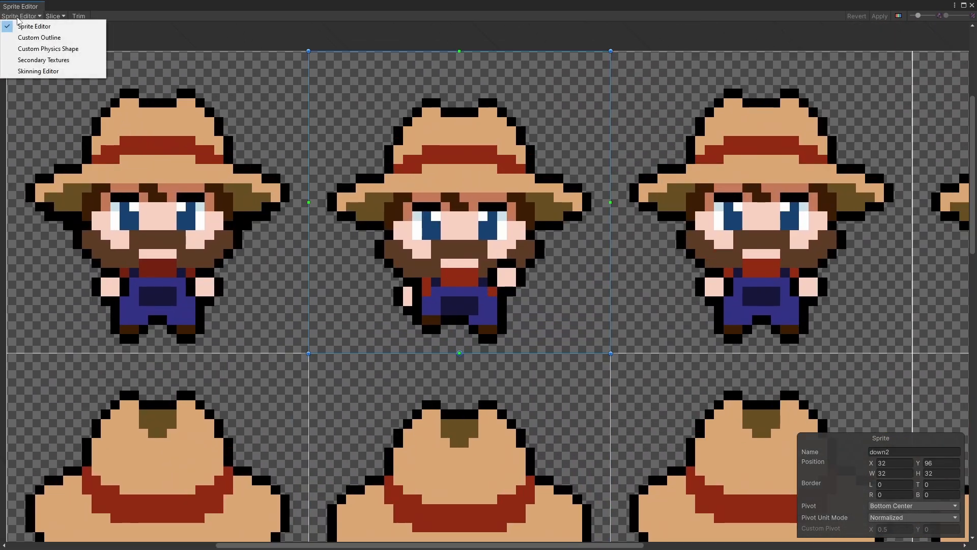
click(48, 48)
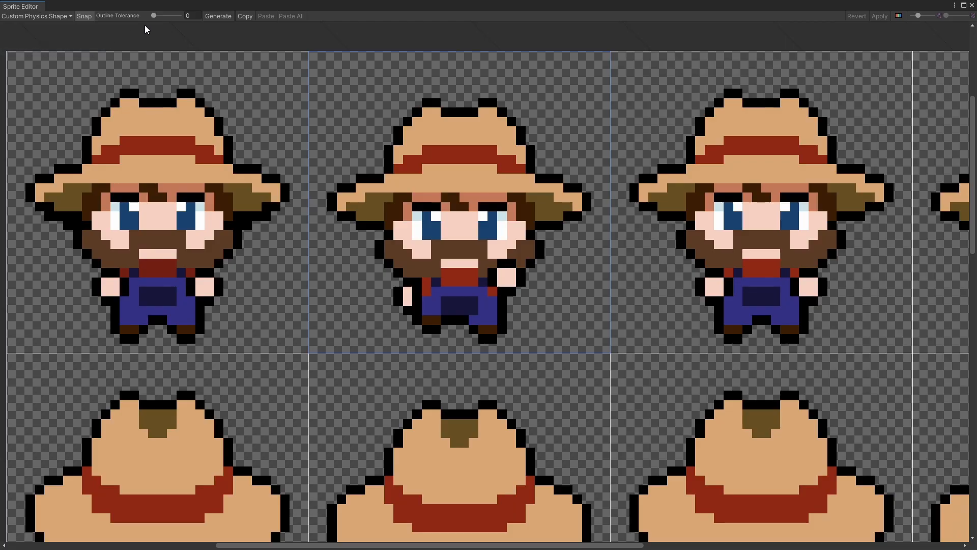
click(218, 15)
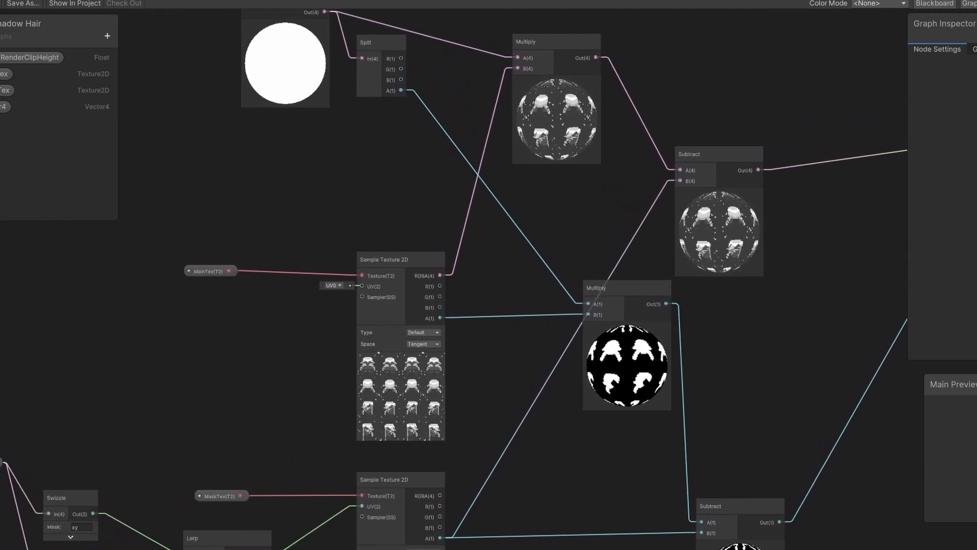
Bring up the Sprite Shadow Hair shader graph showing the Sample Texture 2D, Multiply and Subtract mask nodes.
click(78, 7)
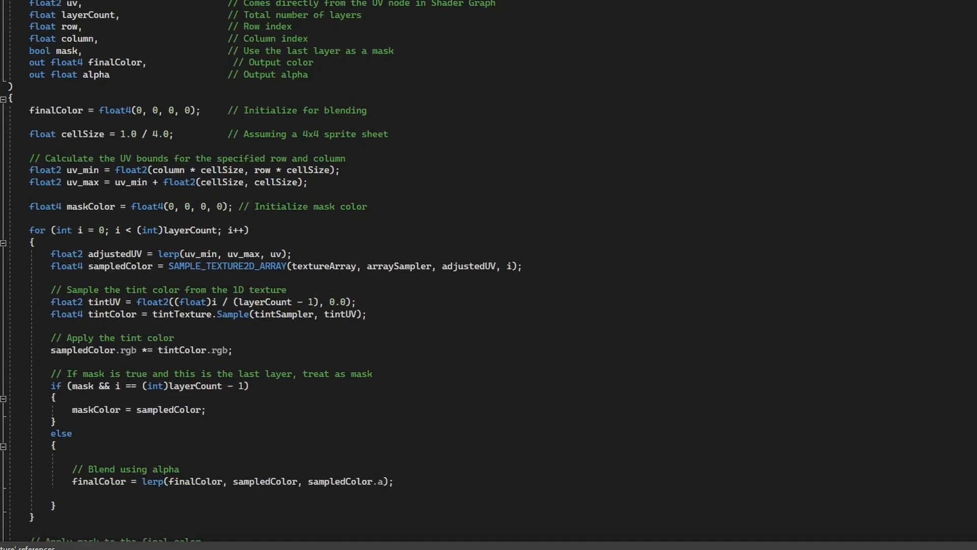
Scroll through the HLSL layer-blending loop that tints texture-array layers and applies the mask.
scroll(down, 3)
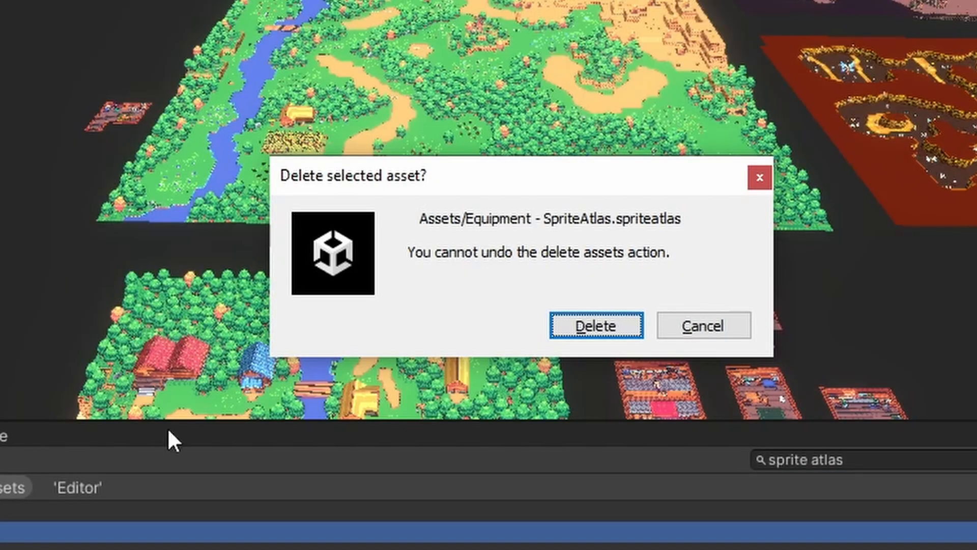
Confirm deletion of the Equipment SpriteAtlas asset in the warning dialog.
click(596, 324)
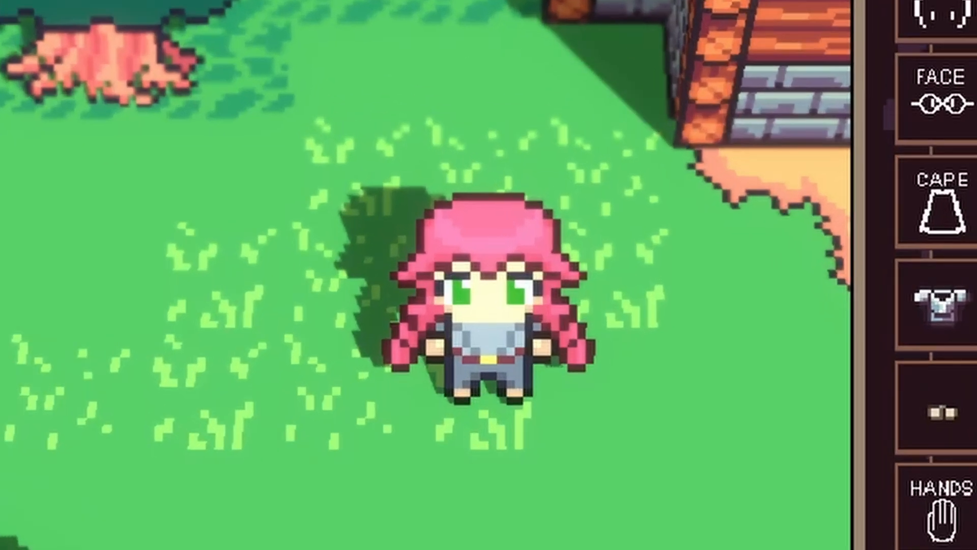
Equip the steel helmet in the Head slot so the pink hair is masked beneath it.
click(928, 19)
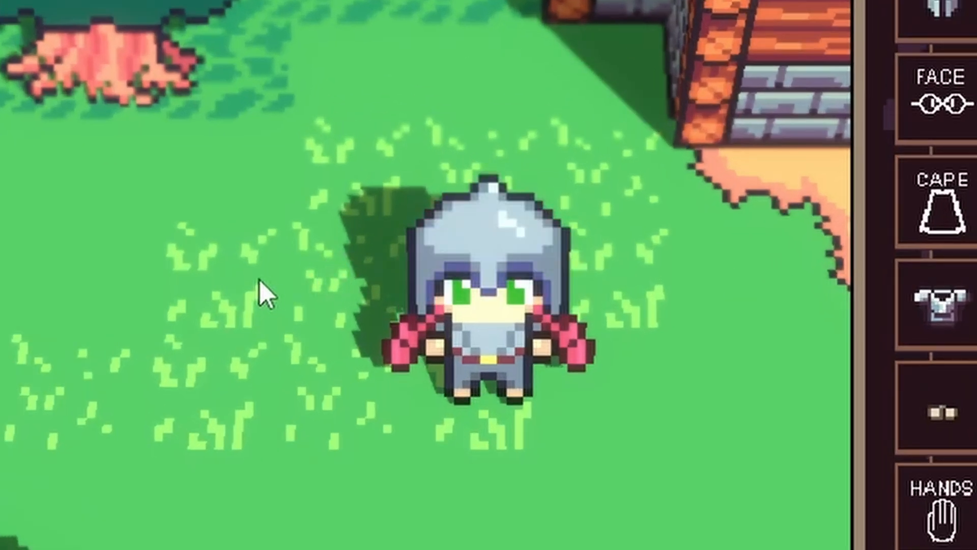